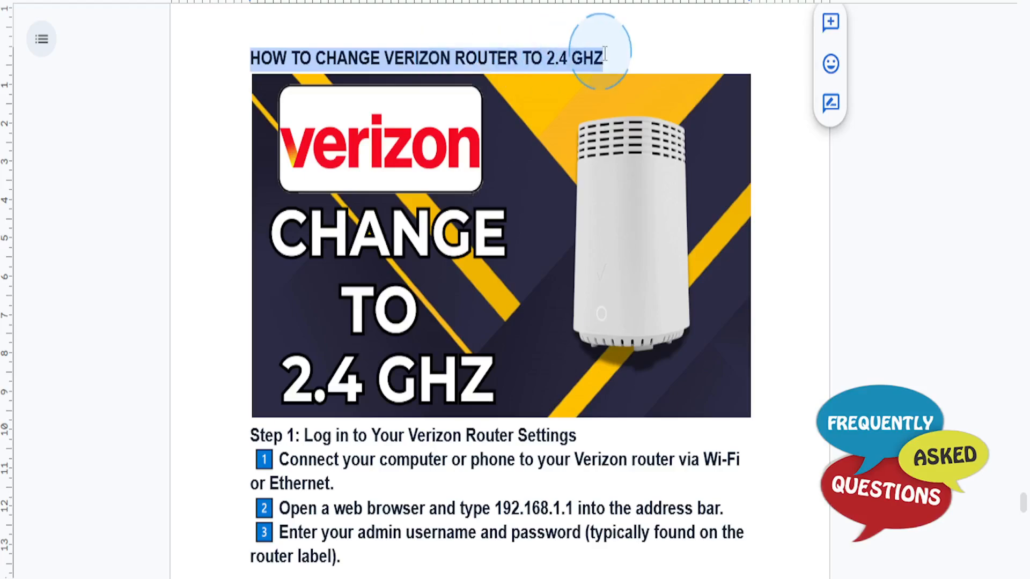
Step: Scroll past the title image to Step 1's login instructions and clear the selection
{"action": "scroll", "scroll_direction": "down", "scroll_amount": 3}
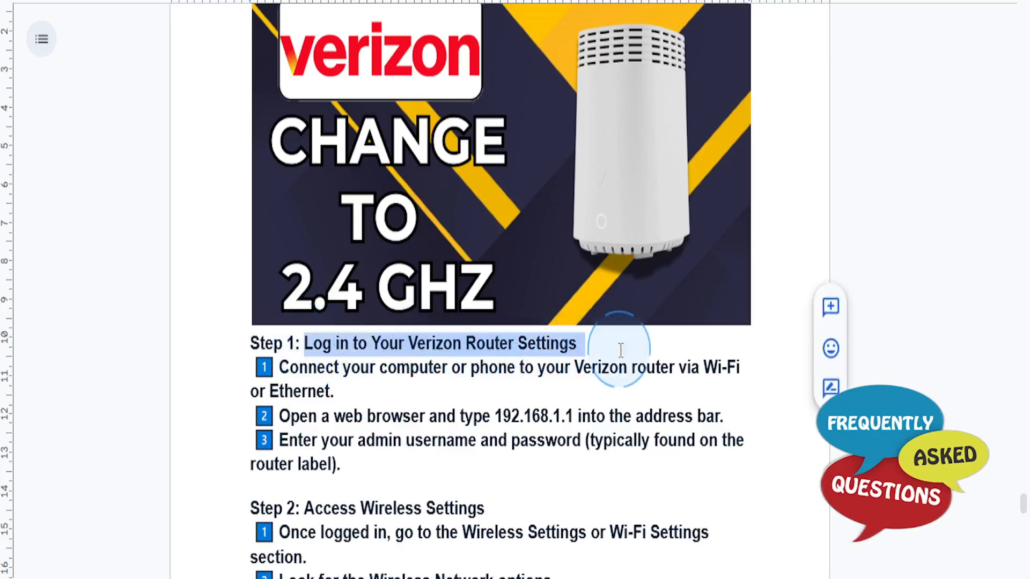
{"action": "scroll", "scroll_direction": "up", "scroll_amount": 3}
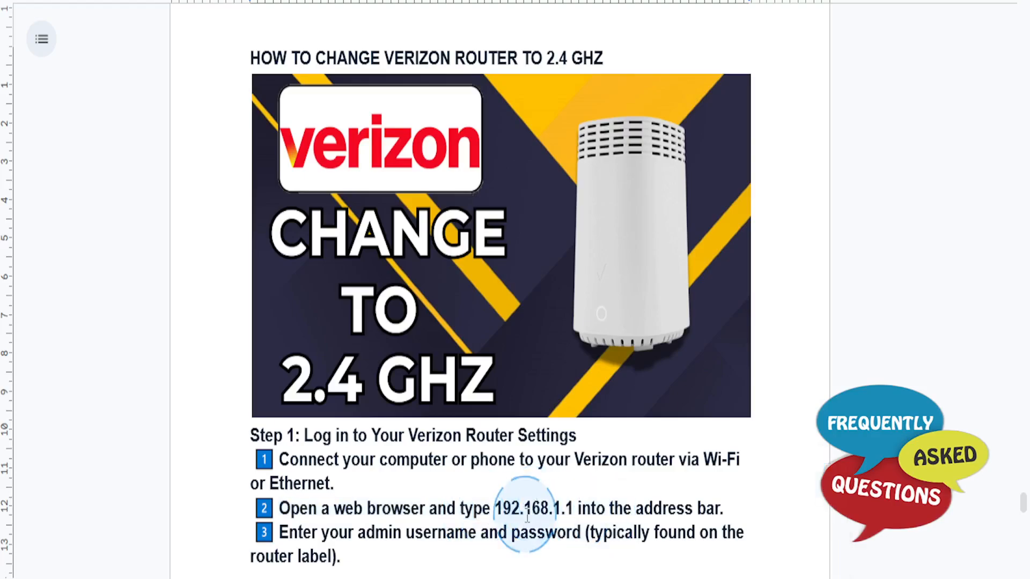
{"action": "mouse_move", "coordinate": [578, 479]}
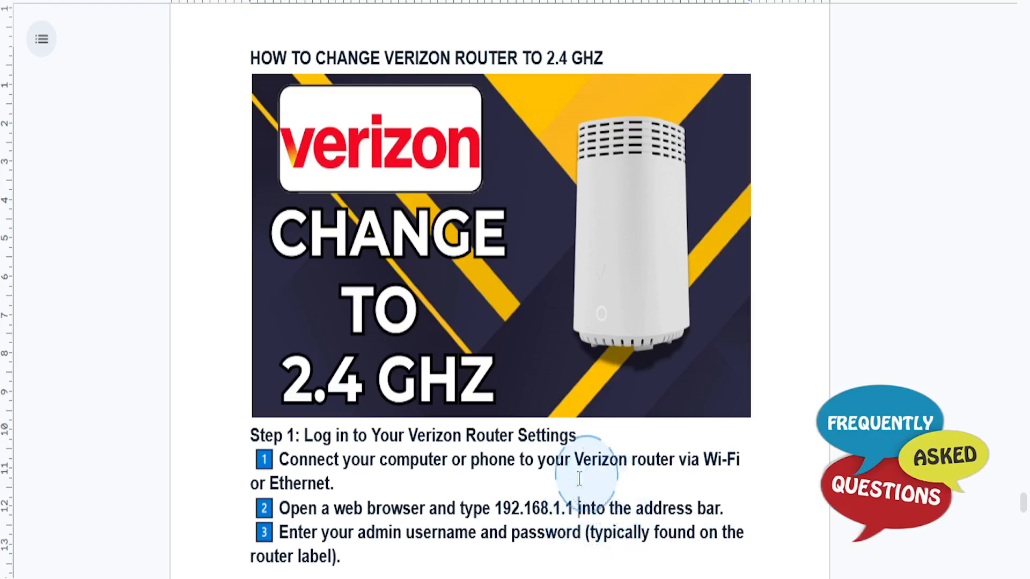
{"action": "mouse_move", "coordinate": [443, 471]}
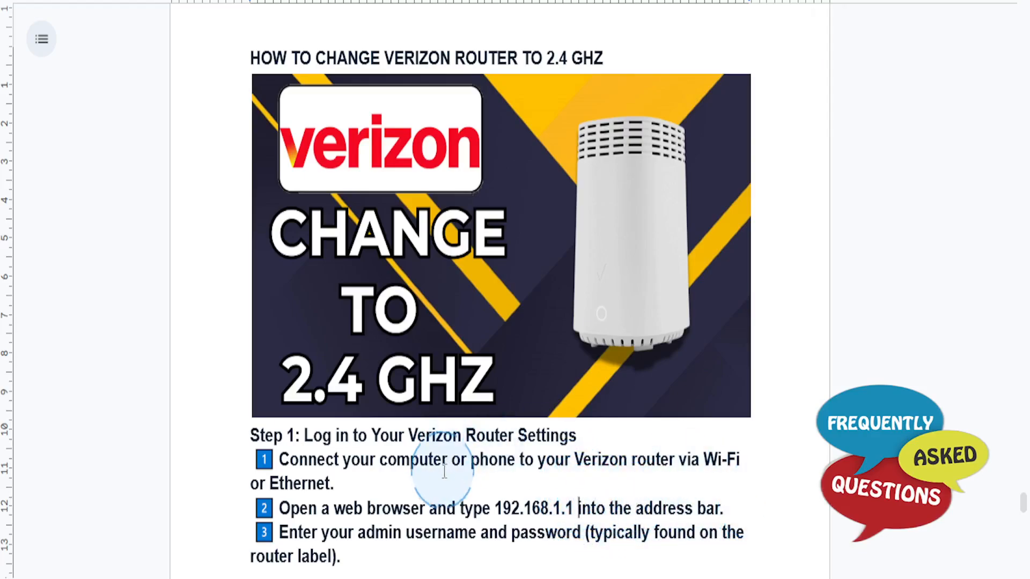
{"action": "scroll", "scroll_direction": "down", "scroll_amount": 3}
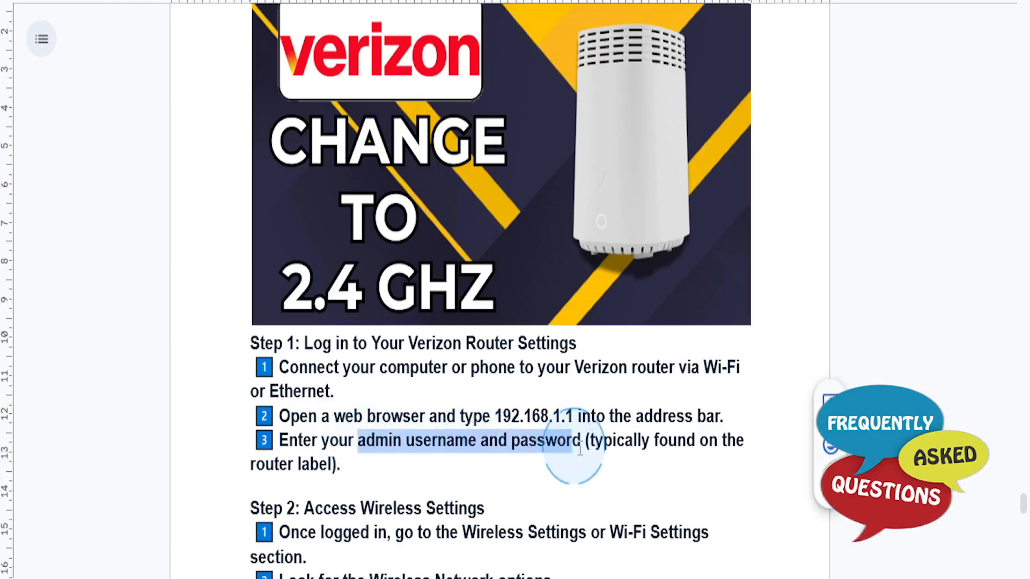
{"action": "left_click", "coordinate": [584, 440]}
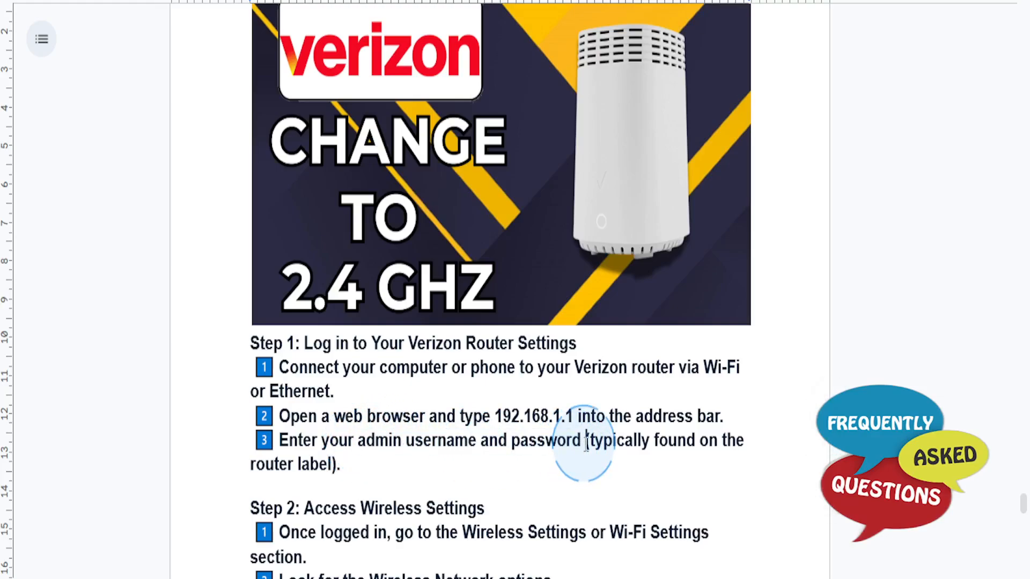
Step: Scroll through Step 2's wireless settings into Step 3's frequency band choices
{"action": "scroll", "scroll_direction": "down", "scroll_amount": 3}
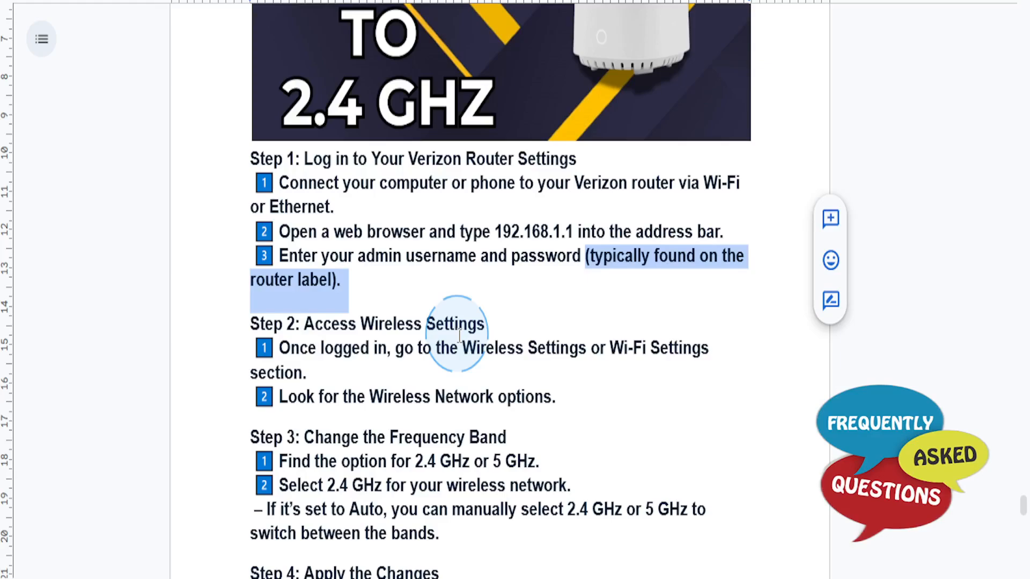
{"action": "mouse_move", "coordinate": [609, 391]}
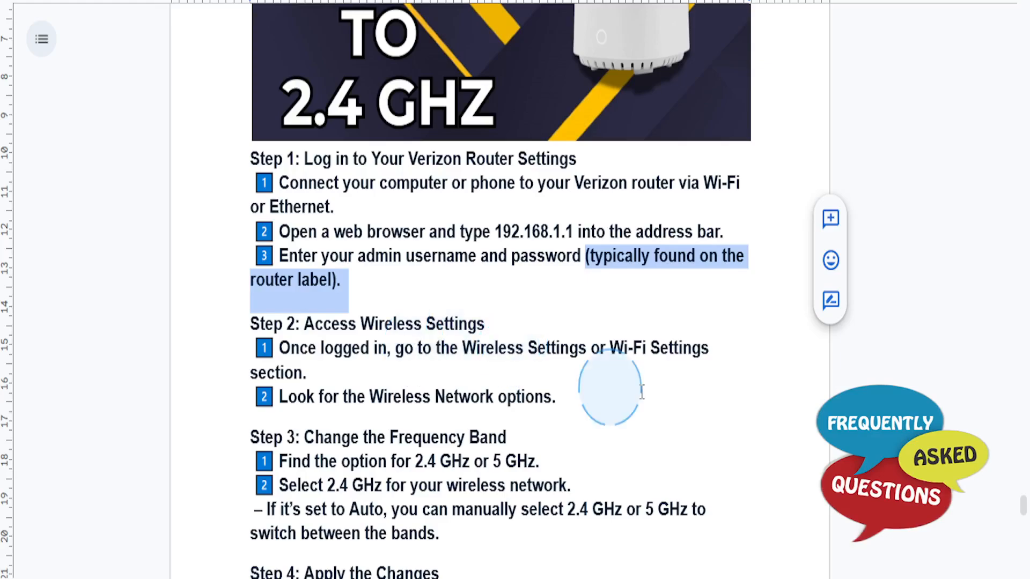
{"action": "mouse_move", "coordinate": [276, 391]}
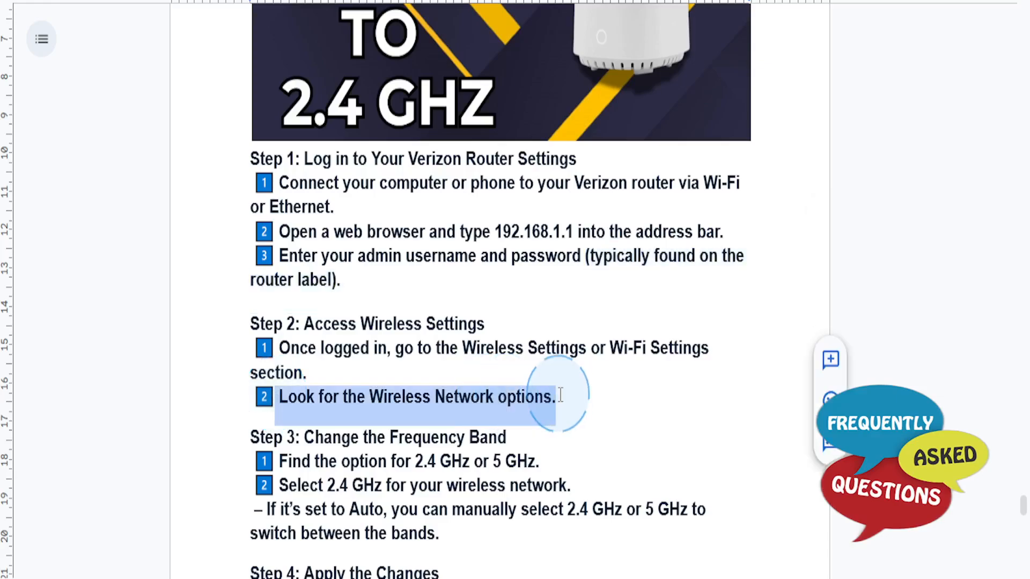
{"action": "scroll", "scroll_direction": "down", "scroll_amount": 3}
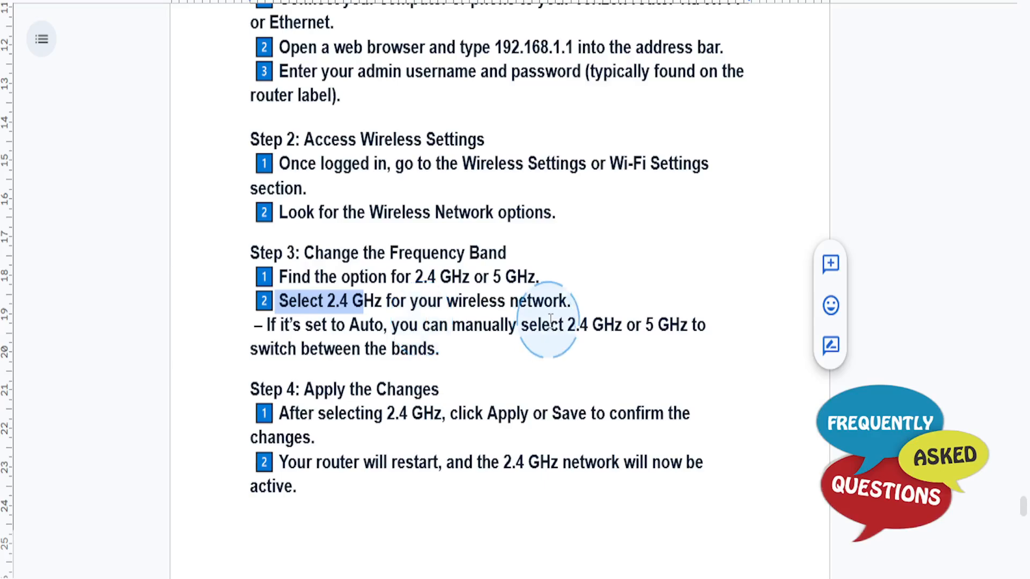
{"action": "mouse_move", "coordinate": [640, 332]}
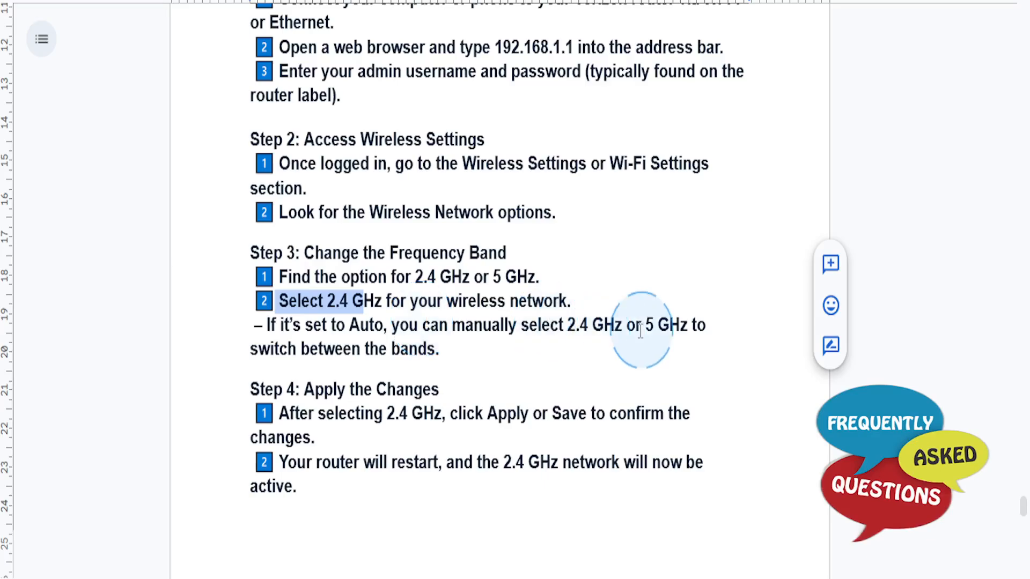
{"action": "mouse_move", "coordinate": [427, 341]}
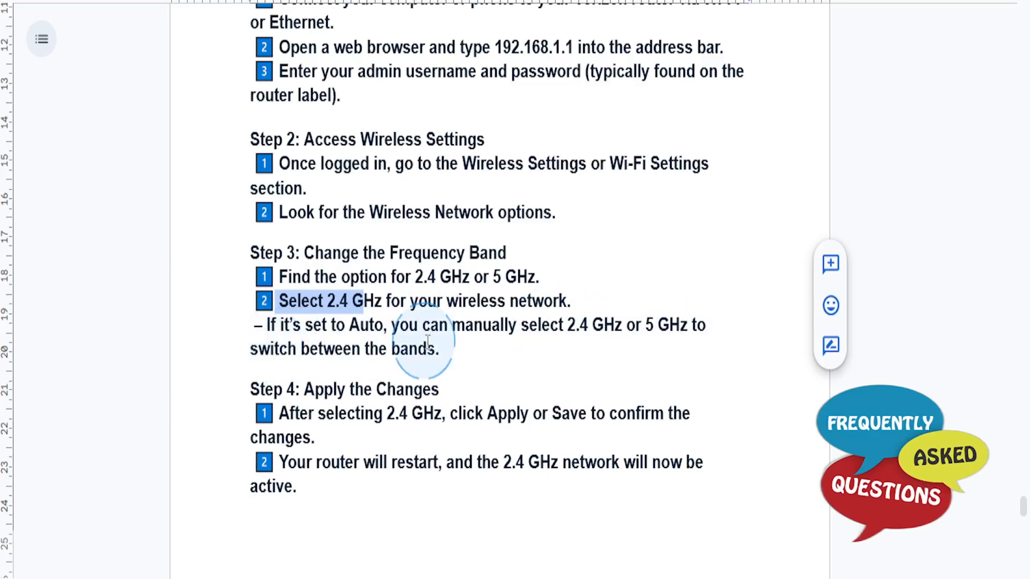
Step: Scroll down past Step 3 until Step 4 on applying changes appears
{"action": "scroll", "scroll_direction": "down", "scroll_amount": 3}
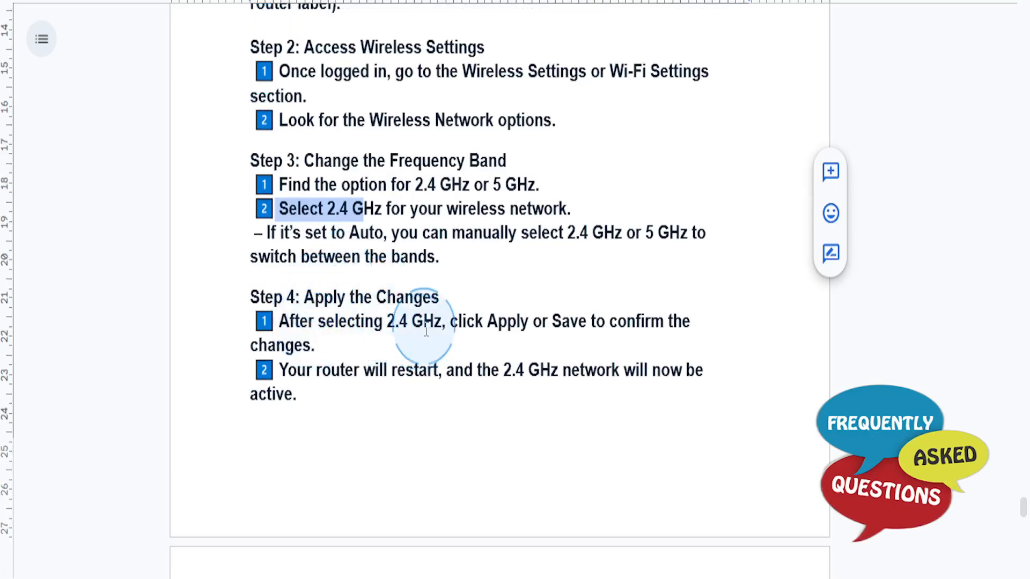
{"action": "mouse_move", "coordinate": [460, 321]}
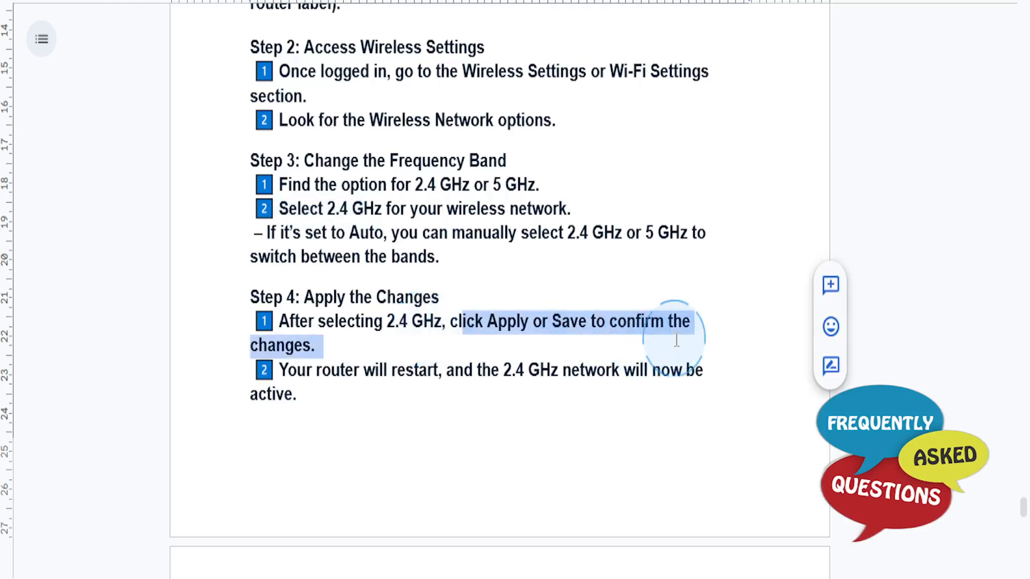
Step: Scroll through Step 4 onto the second page showing Step 5 on reconnecting devices
{"action": "scroll", "scroll_direction": "down", "scroll_amount": 3}
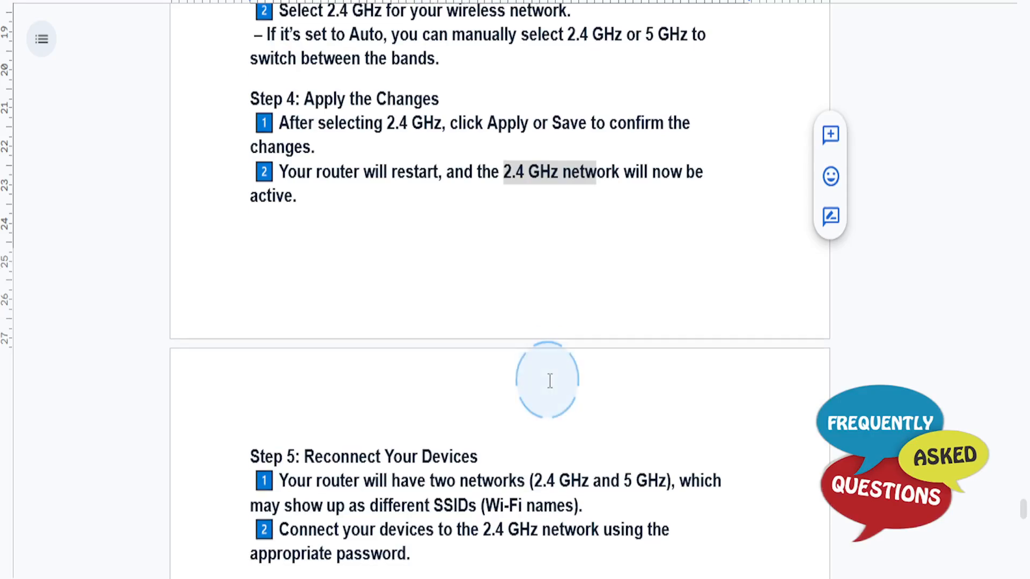
{"action": "scroll", "scroll_direction": "down", "scroll_amount": 3}
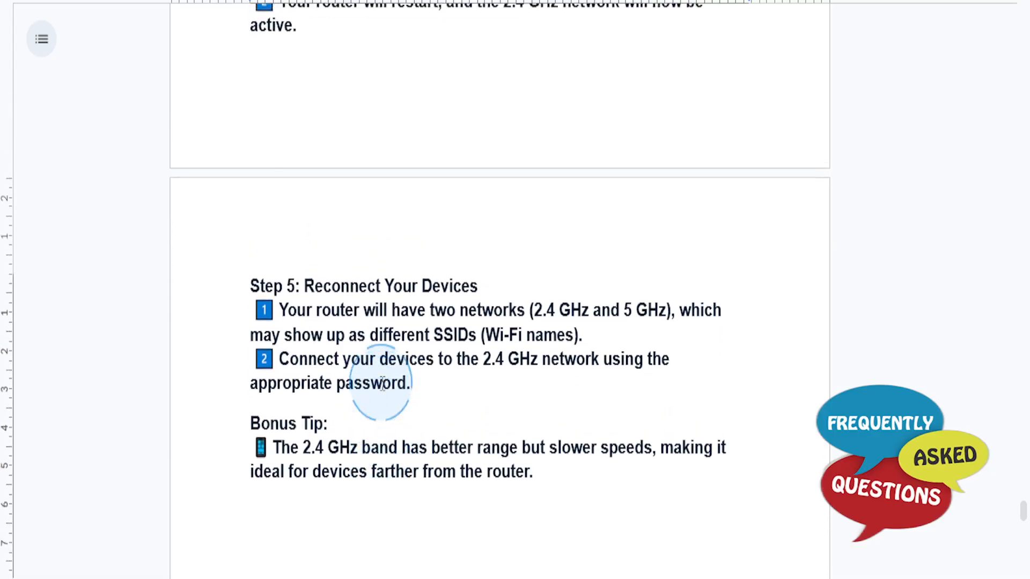
Step: Scroll back up to the guide's Verizon title image after the Bonus Tip
{"action": "scroll", "scroll_direction": "up", "scroll_amount": 3}
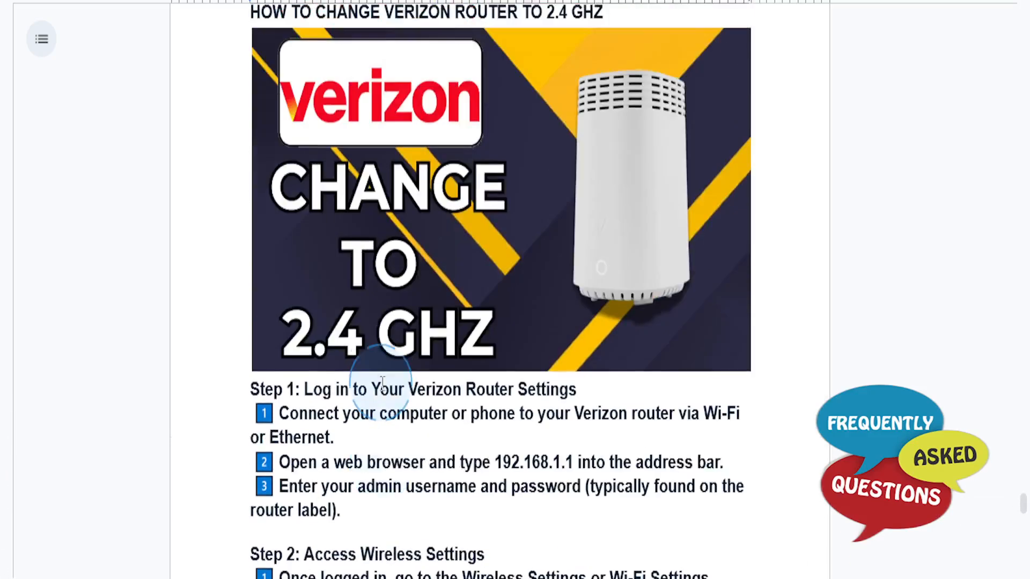
{"action": "scroll", "scroll_direction": "up", "scroll_amount": 3}
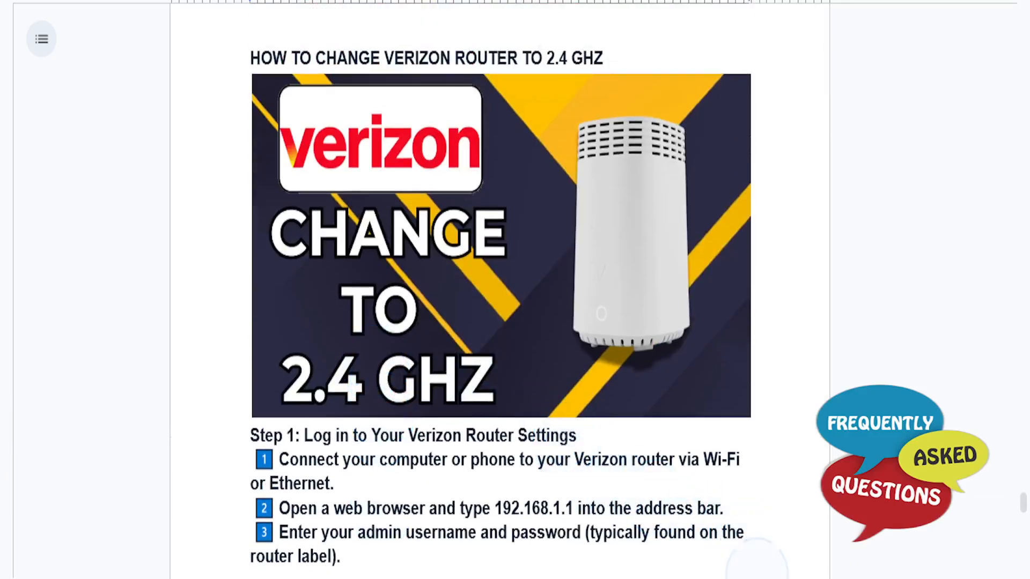